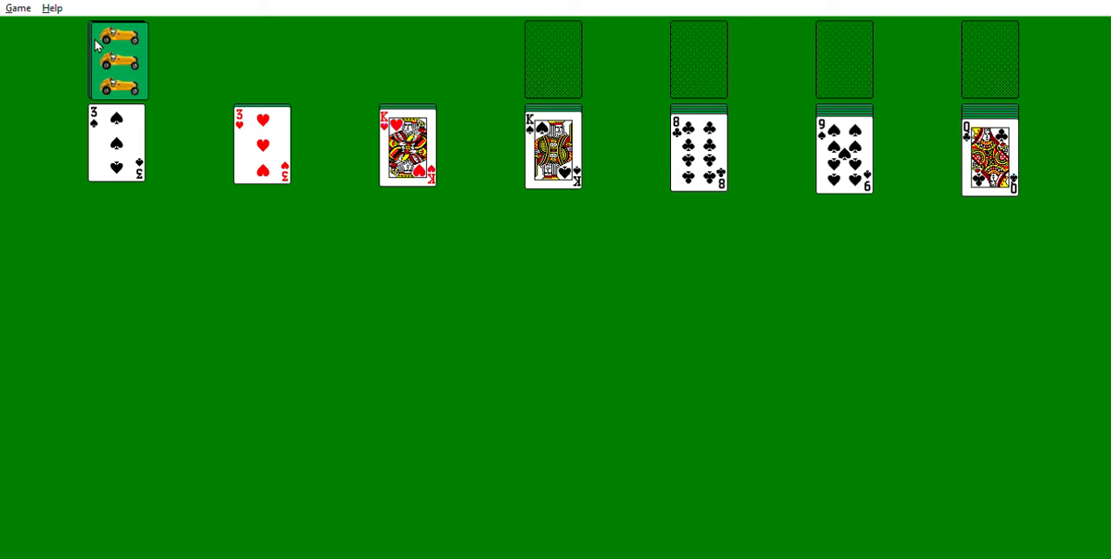
# Step: Deal the 4 of clubs from the stock onto the waste pile
pyautogui.click(119, 59)
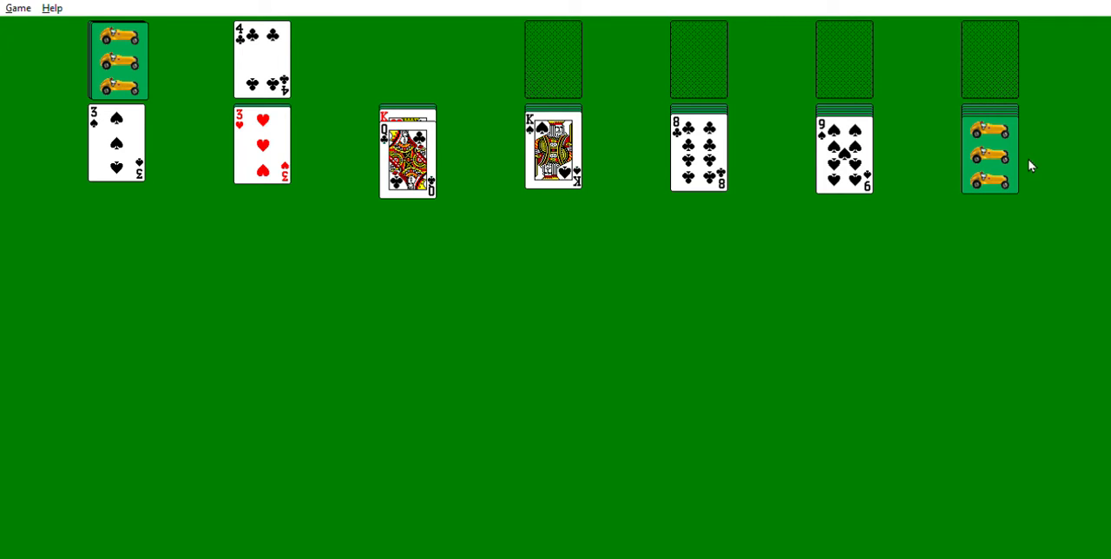
# Step: Play on, moving the ace of clubs and ace of hearts to the foundations and turning up the jack of clubs
pyautogui.click(990, 148)
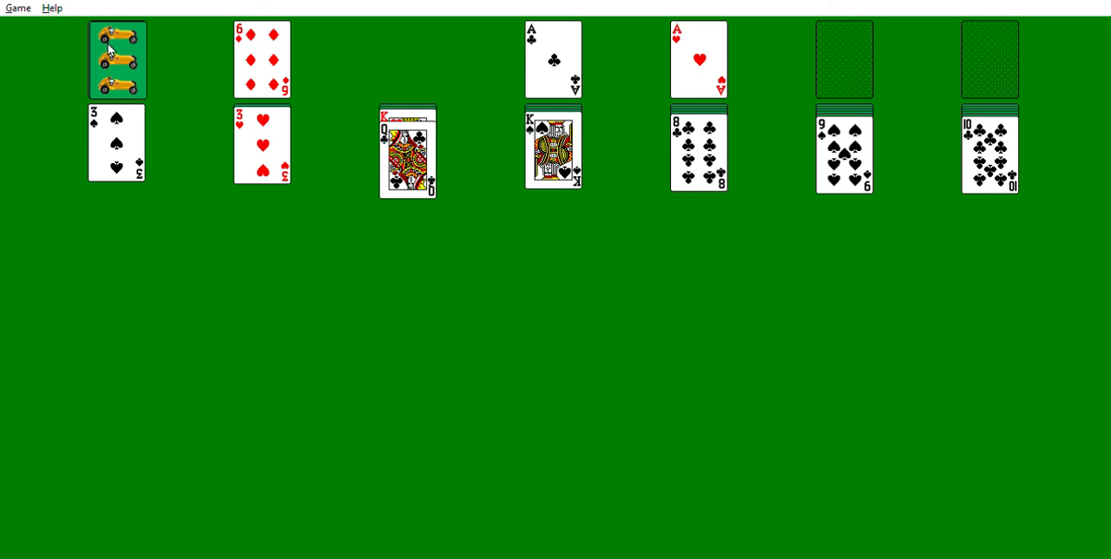
pyautogui.click(261, 59)
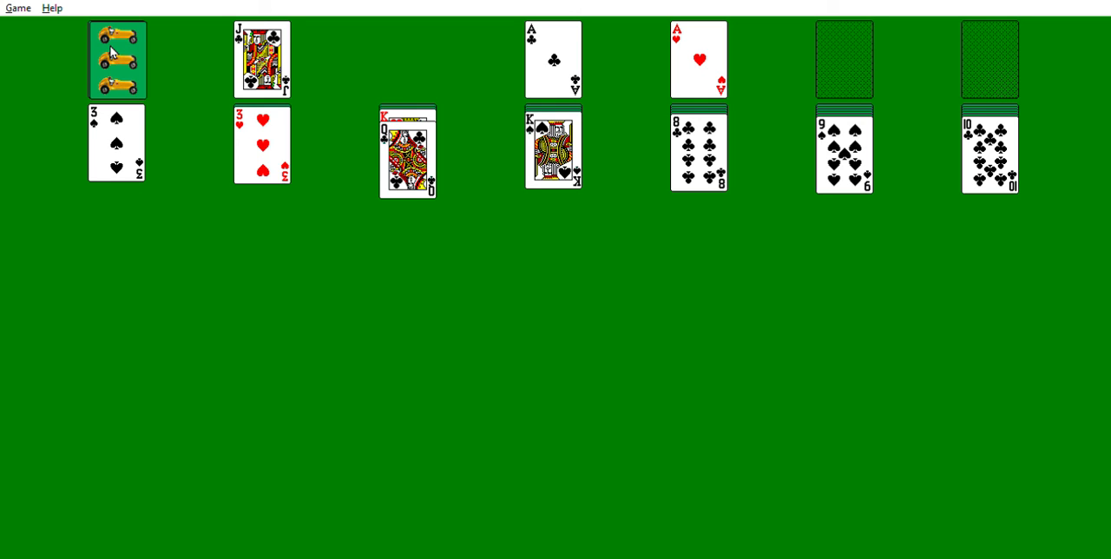
pyautogui.moveTo(1035, 80)
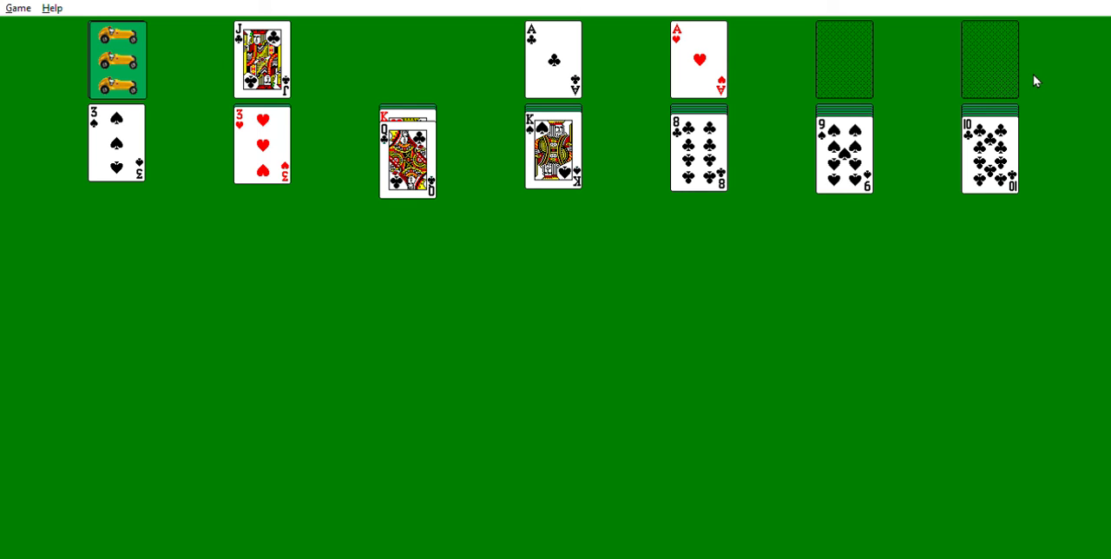